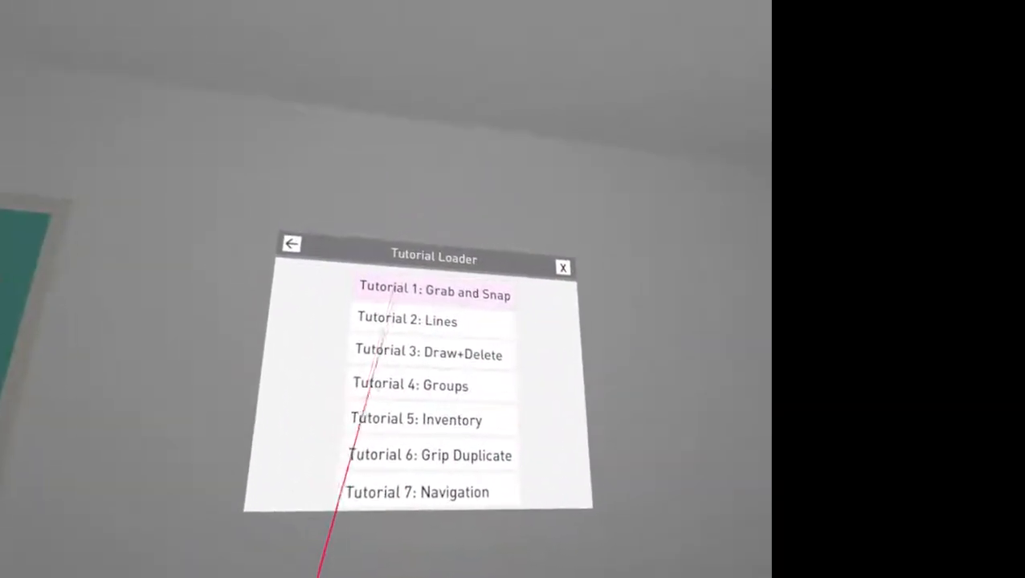
# - Launch 'Tutorial 1: Grab and Snap' from the Tutorial Loader panel
pyautogui.click(434, 290)
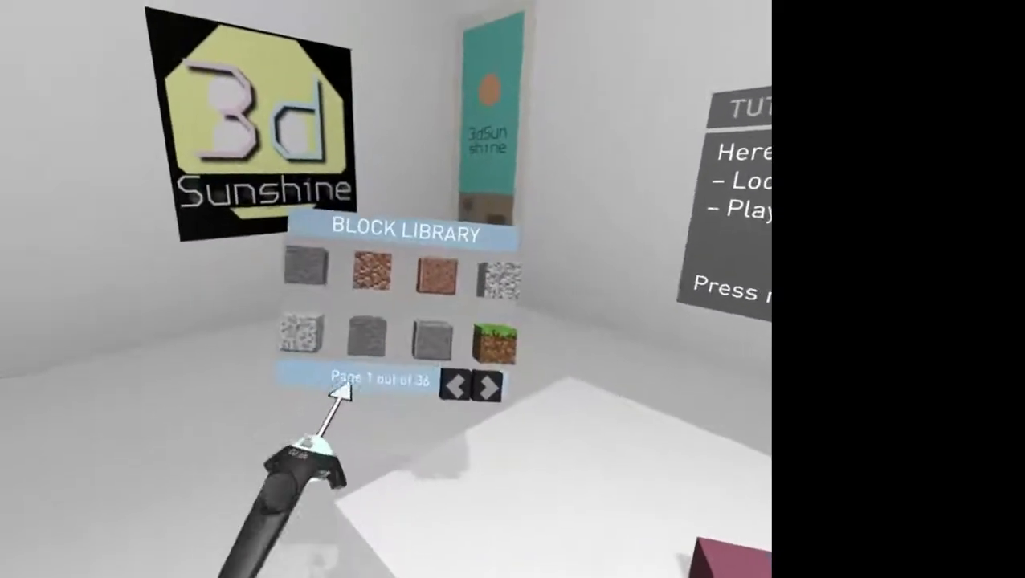
# - Page through the Block Library's block sets, reaching page 22 of 36
pyautogui.click(490, 383)
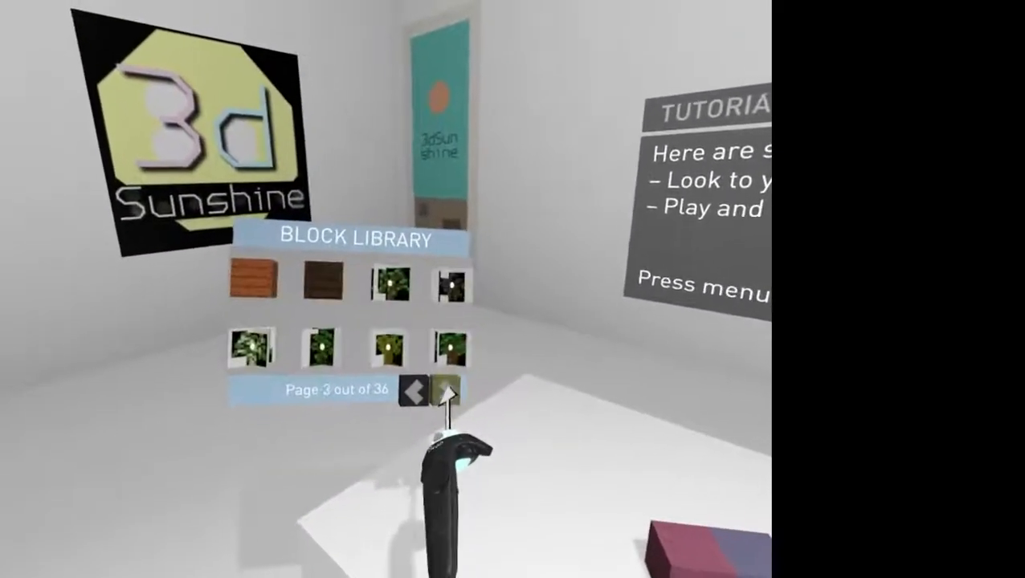
pyautogui.click(450, 393)
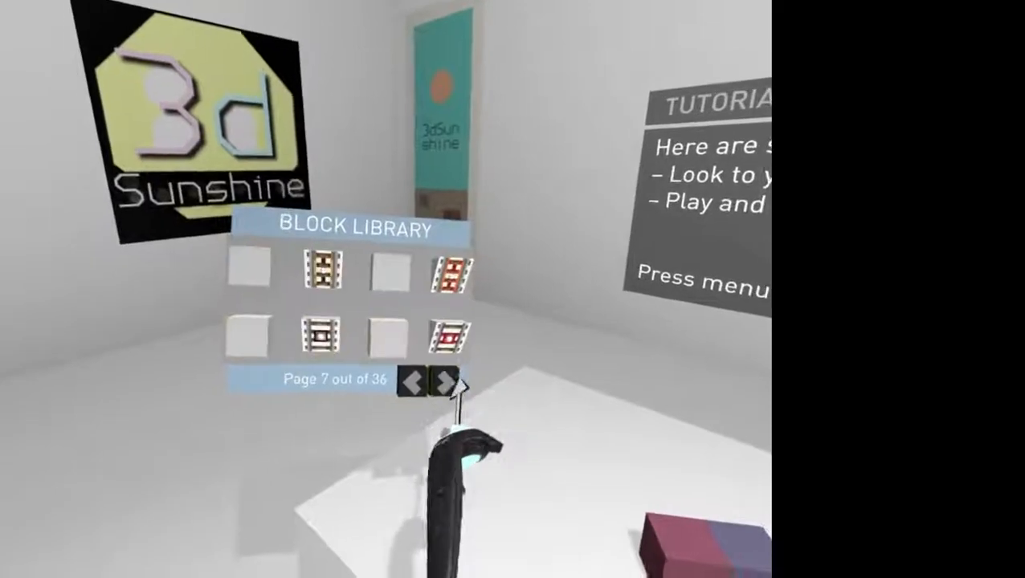
pyautogui.click(442, 380)
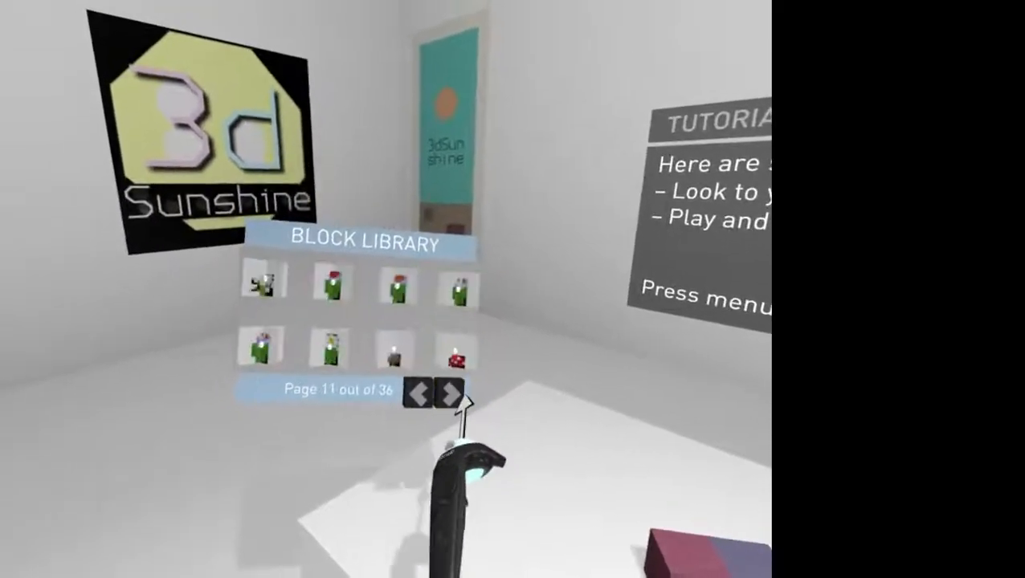
pyautogui.click(456, 394)
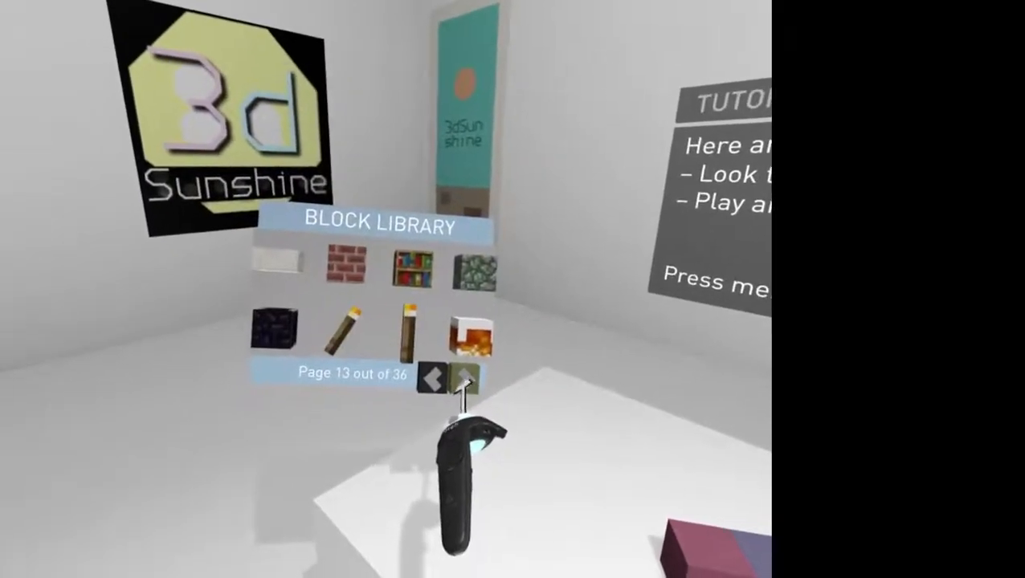
pyautogui.click(464, 380)
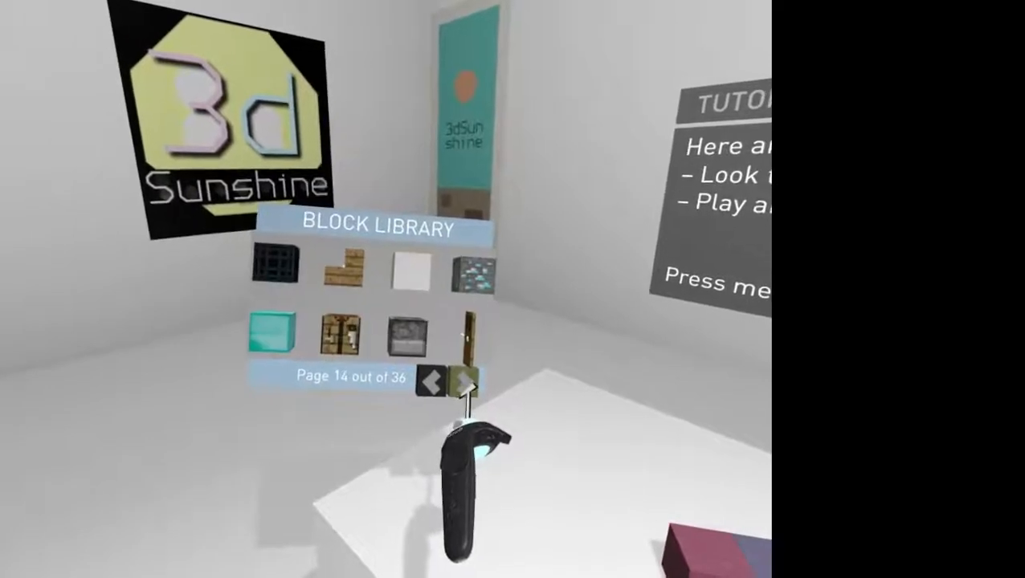
pyautogui.click(464, 378)
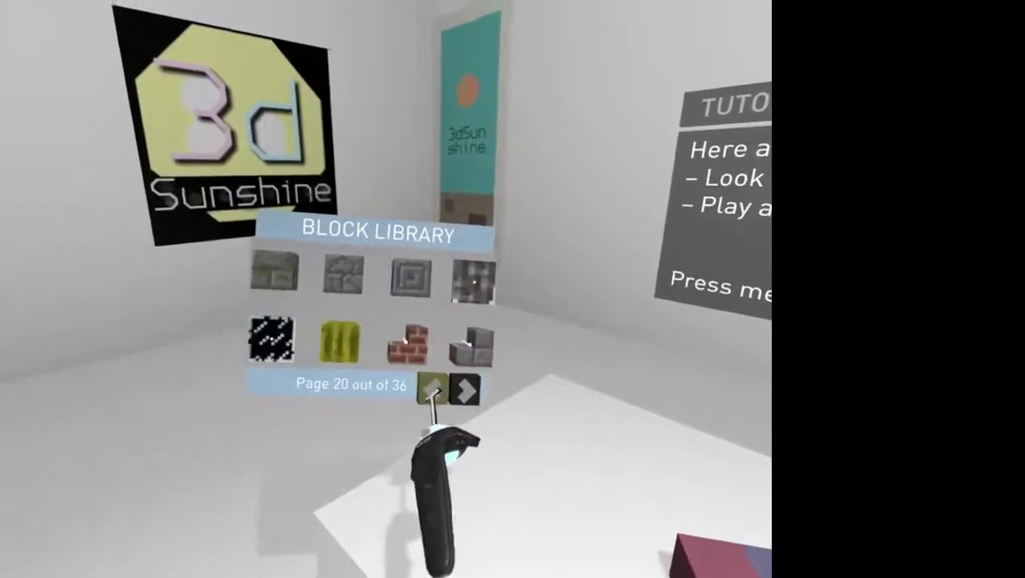
pyautogui.click(431, 388)
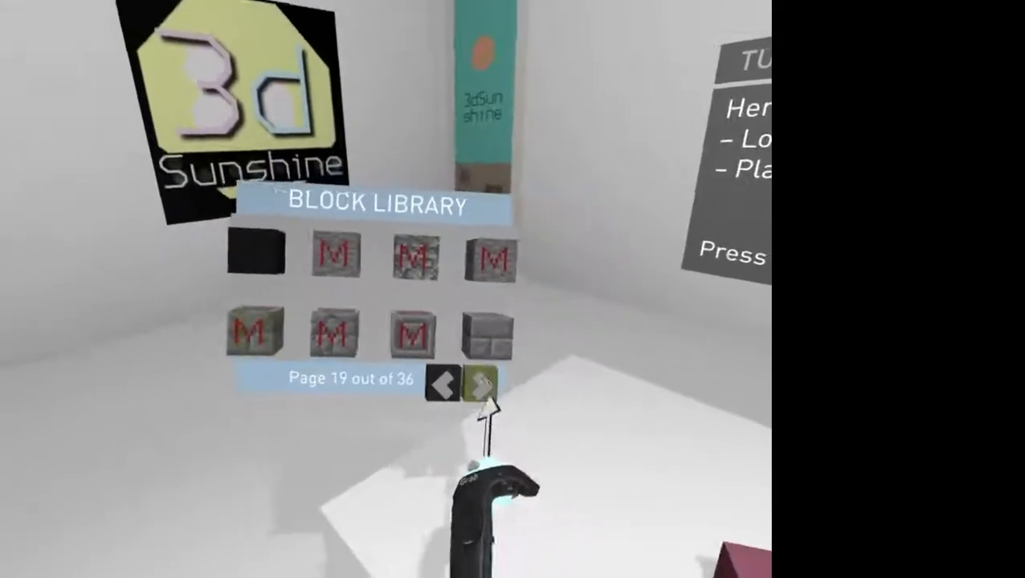
pyautogui.click(480, 384)
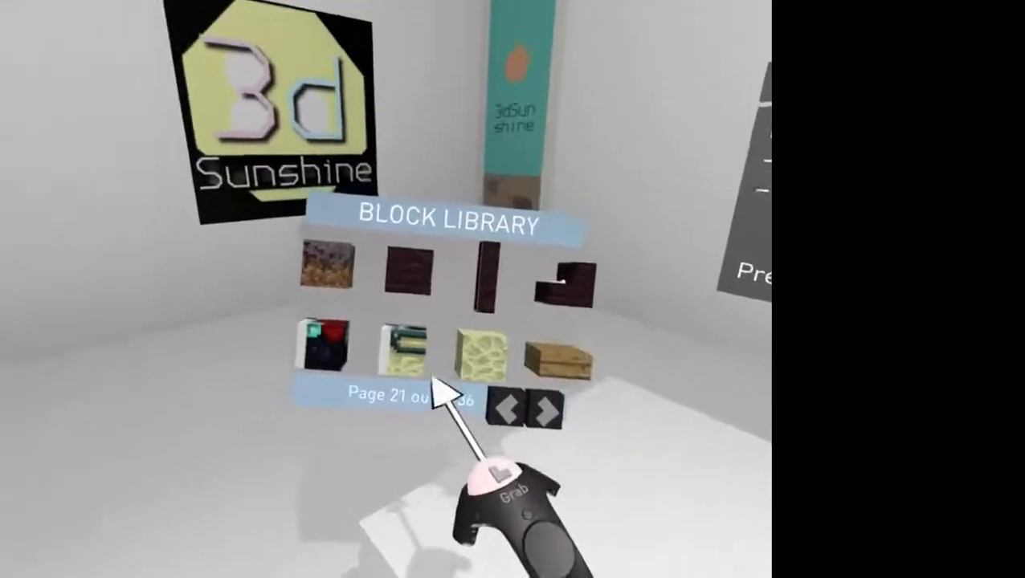
pyautogui.click(536, 411)
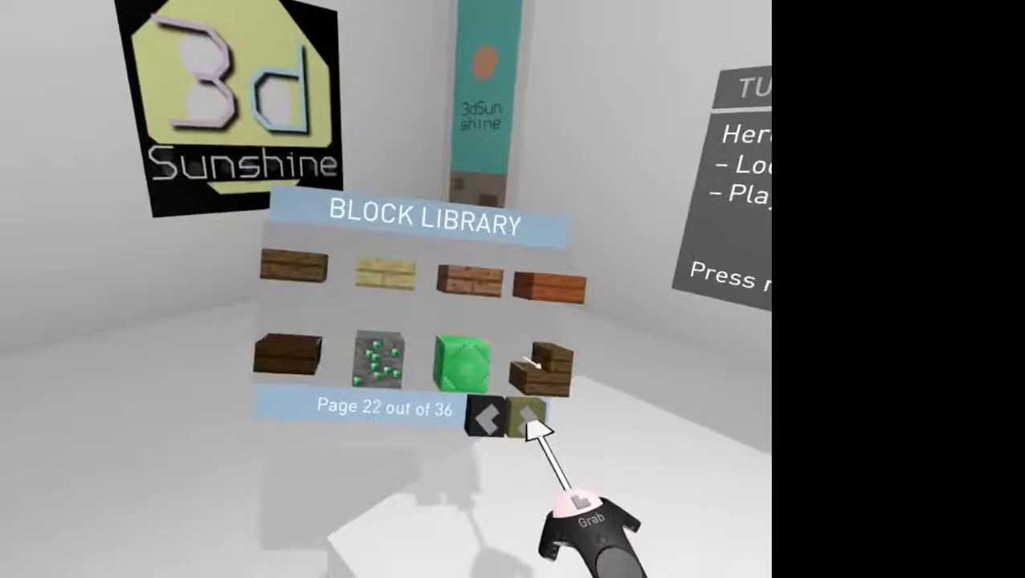
pyautogui.click(526, 414)
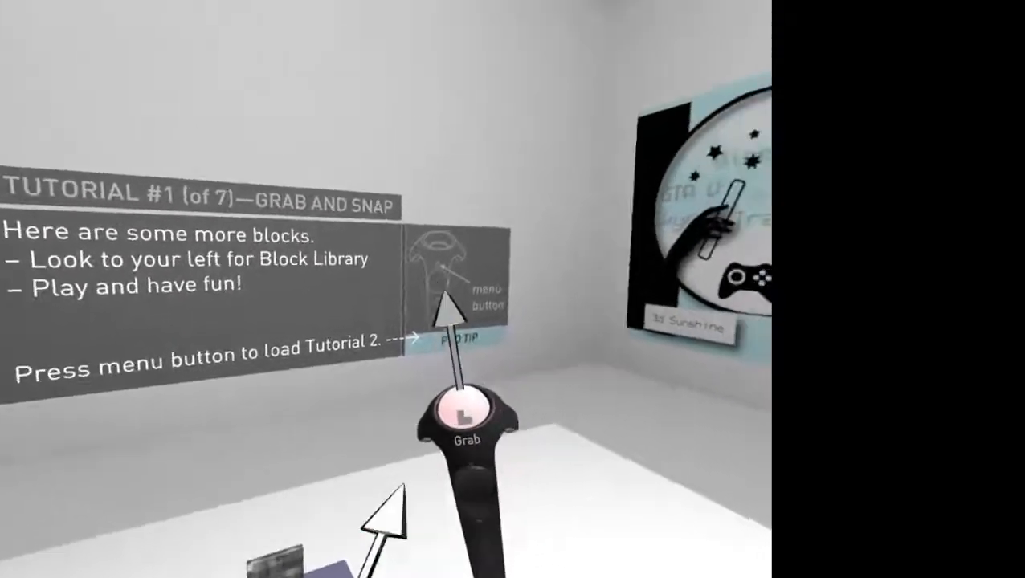
# - Open the Tutorial Menu and select 'Load Tutorial 2'
pyautogui.click(460, 408)
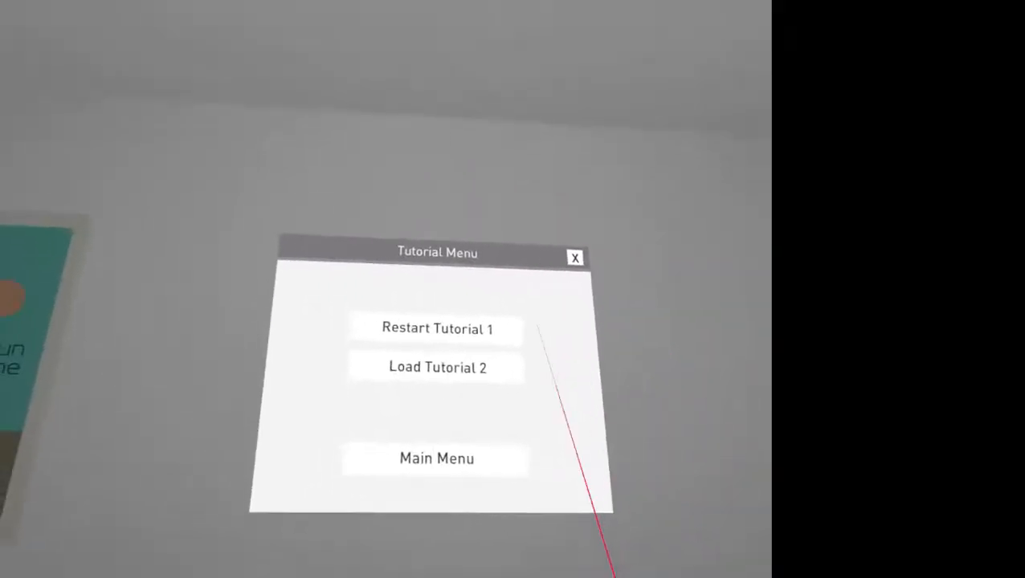
pyautogui.click(437, 367)
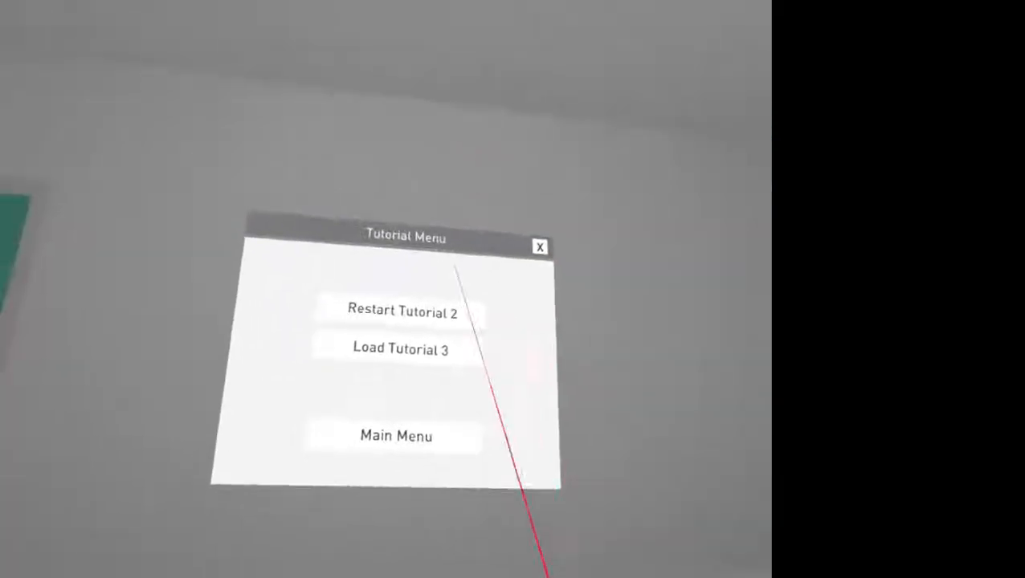
# - Select 'Load Tutorial 3' to start the Draw+Delete tutorial
pyautogui.click(400, 349)
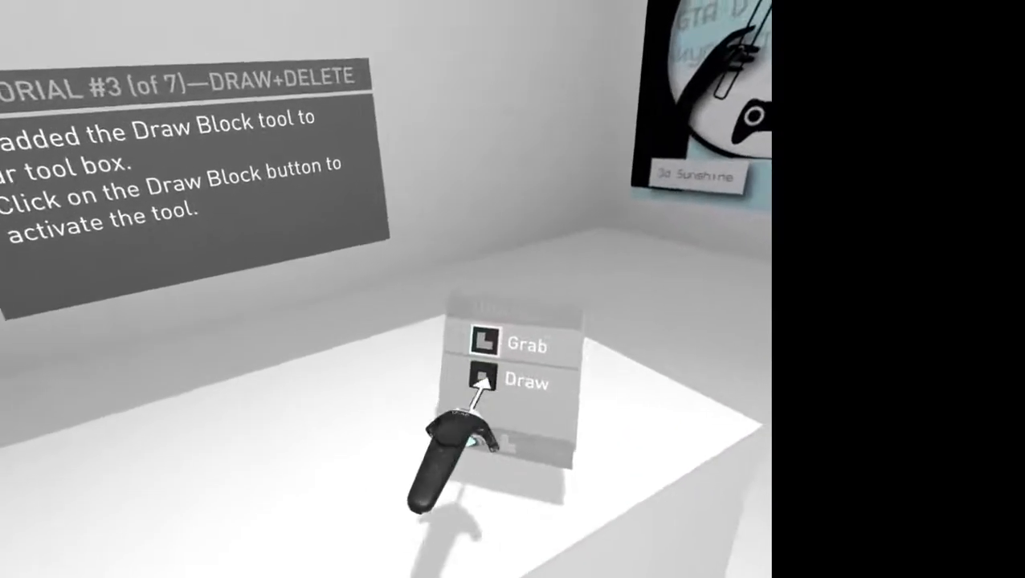
# - Activate the Draw Block tool from the tool box and draw blocks
pyautogui.click(482, 382)
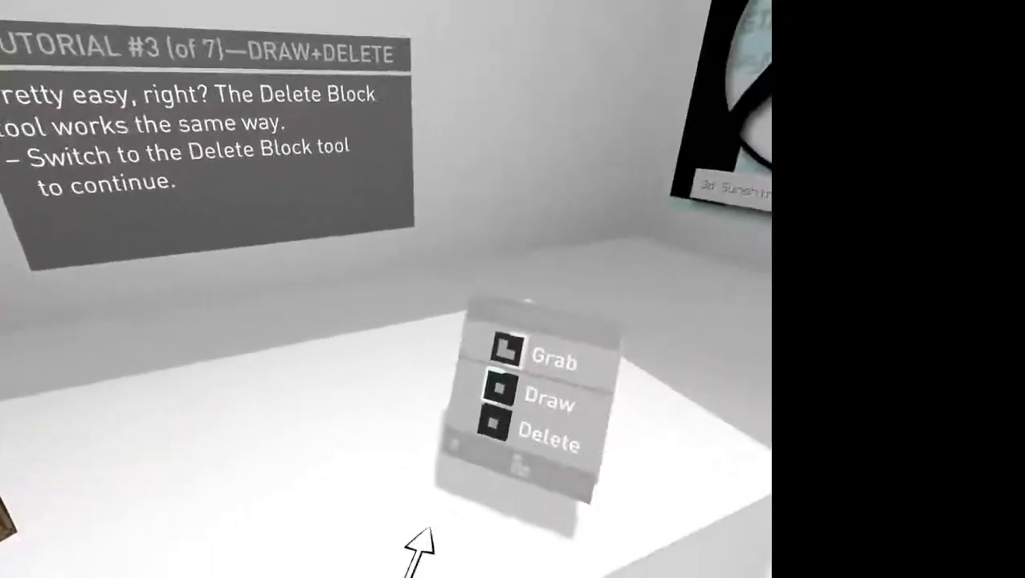
# - Switch to the Delete Block tool and remove blocks until Tutorial 3 completes
pyautogui.click(491, 424)
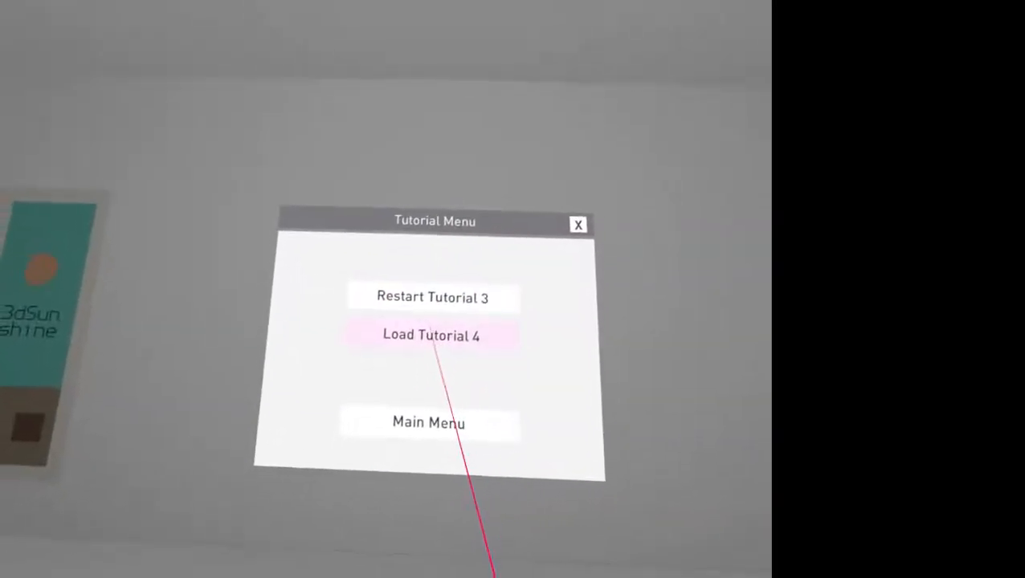
pyautogui.click(431, 336)
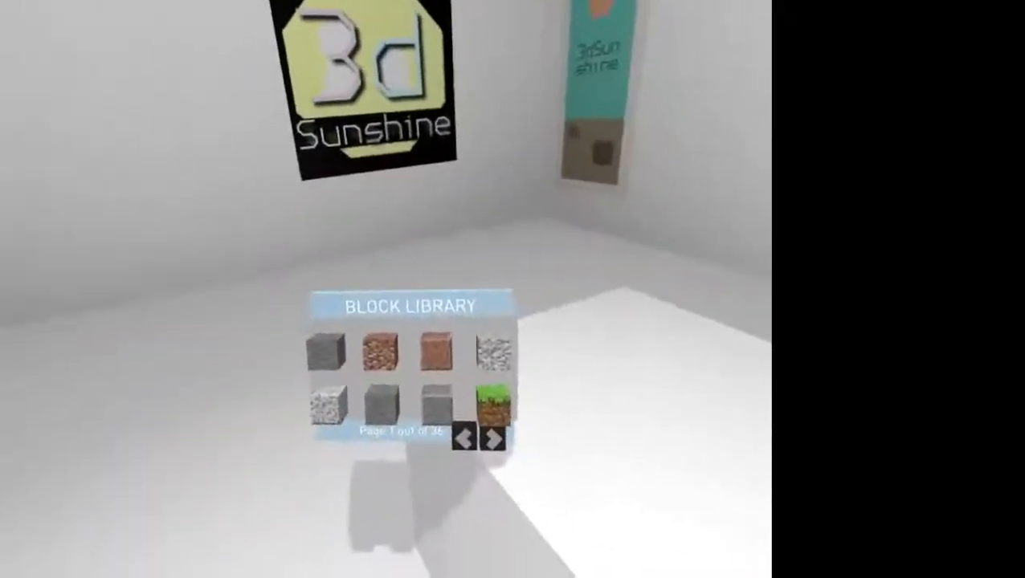
# - Page forward through the Block Library to page 17 of 36, showing cake and solid coloured blocks
pyautogui.click(494, 440)
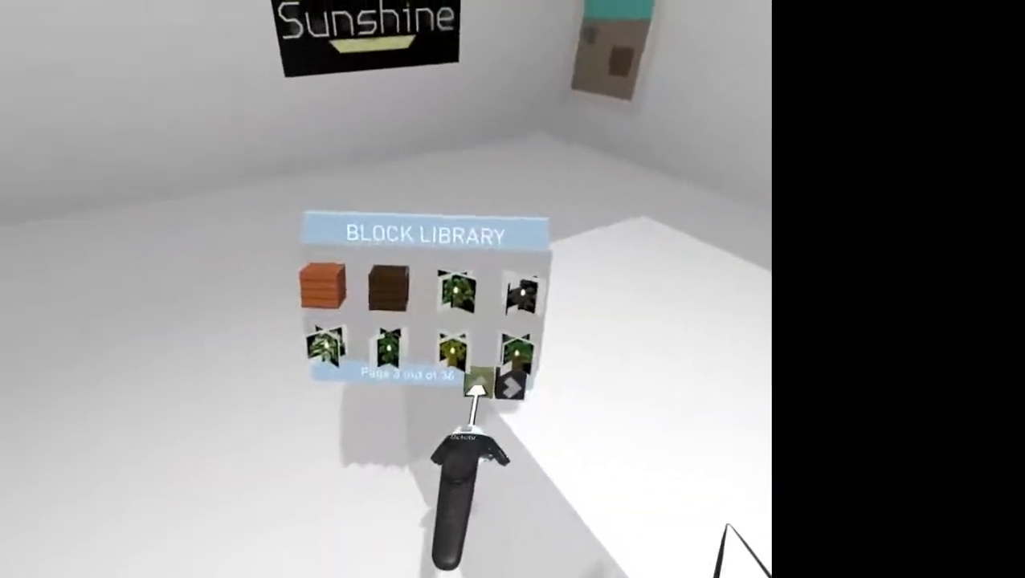
pyautogui.click(515, 378)
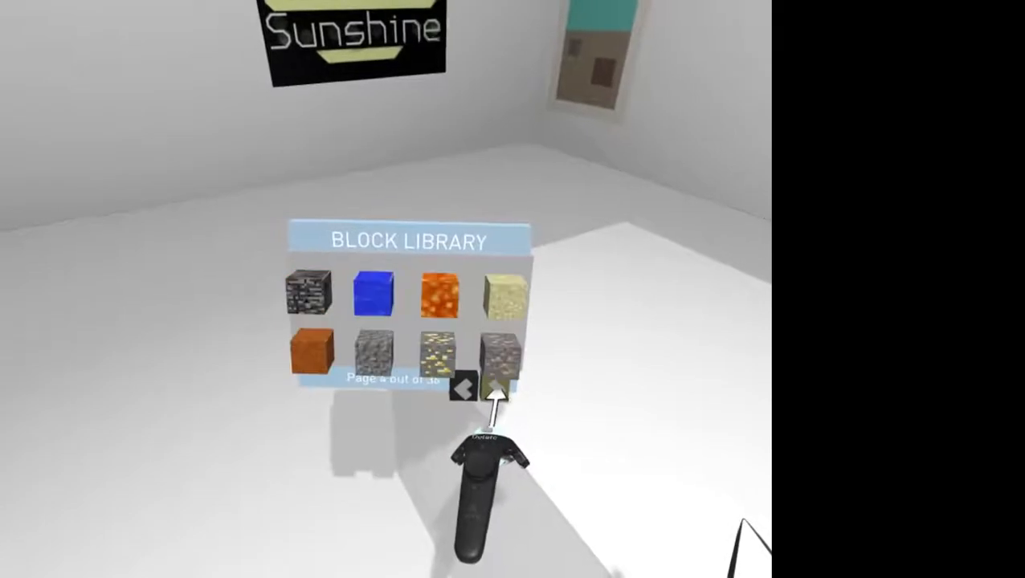
pyautogui.click(500, 378)
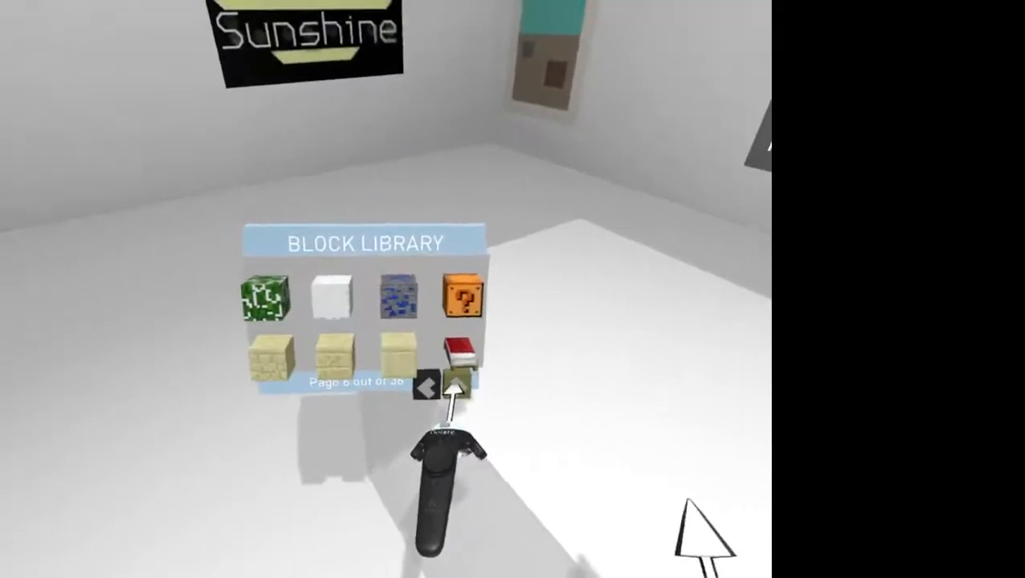
pyautogui.click(456, 389)
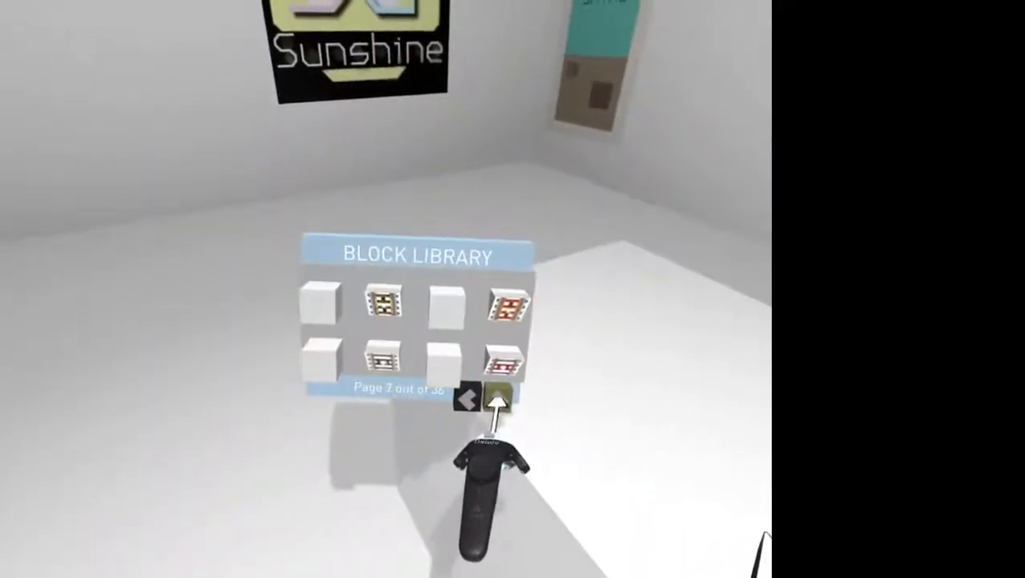
pyautogui.click(495, 397)
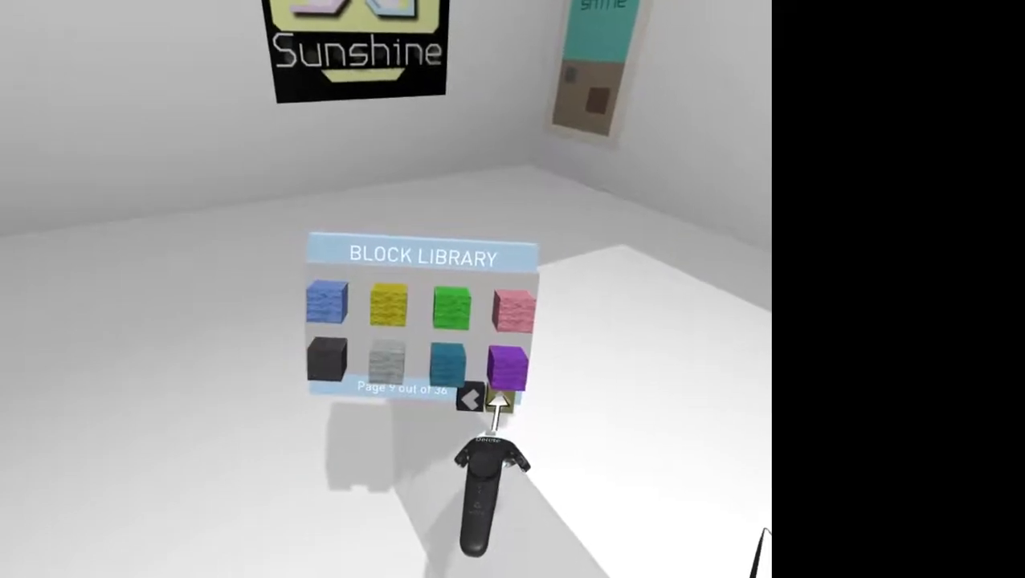
pyautogui.click(498, 400)
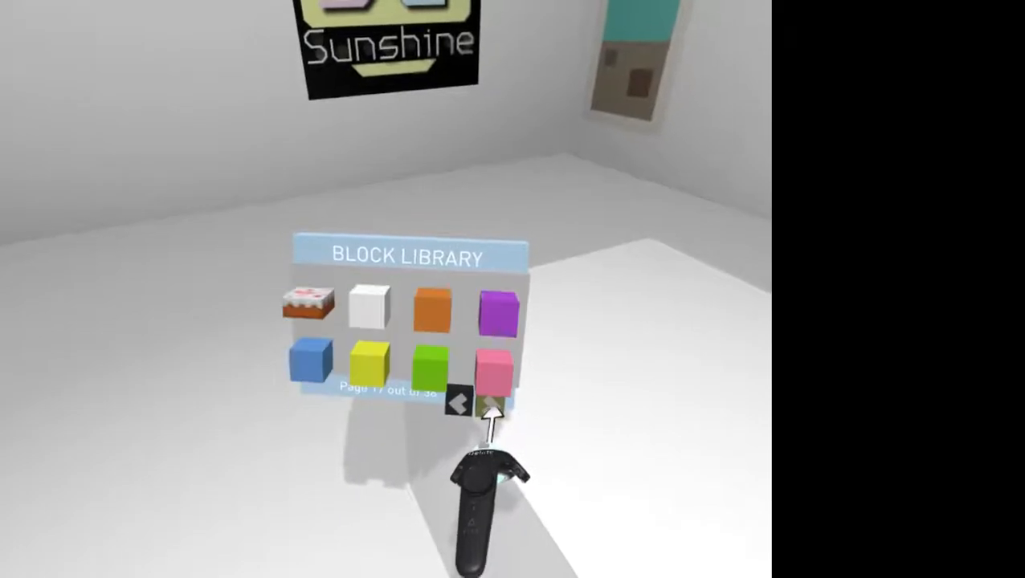
# - Advance the Block Library a page and finish the Tutorial 4 steps
pyautogui.click(487, 403)
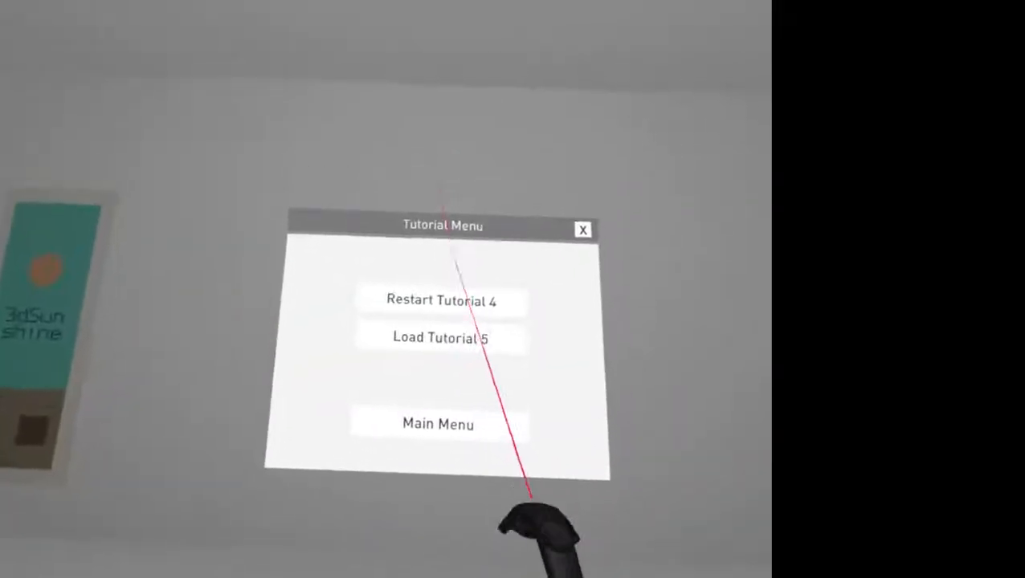
pyautogui.click(440, 338)
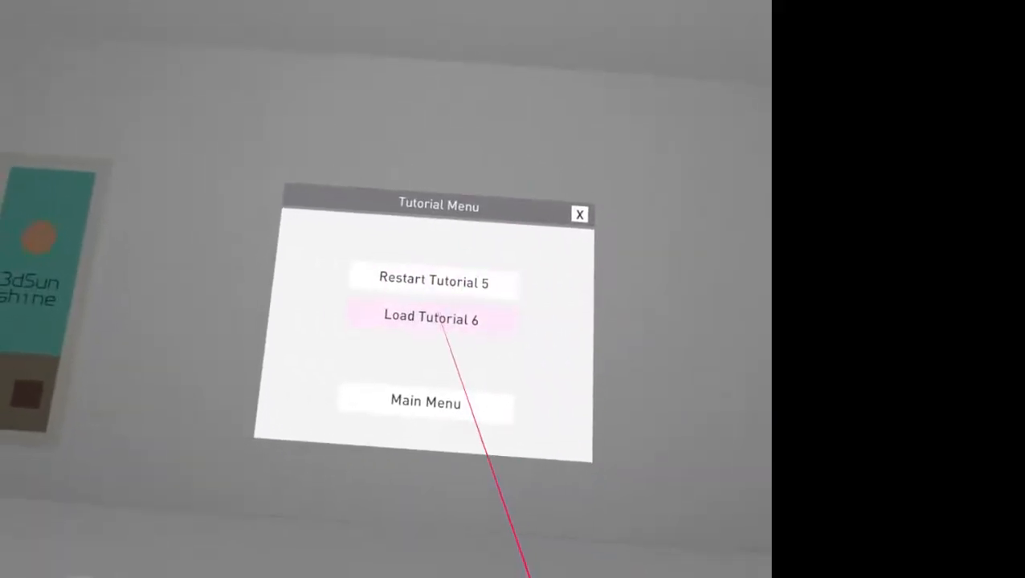
# - Select 'Load Tutorial 6' and work through its steps
pyautogui.click(431, 319)
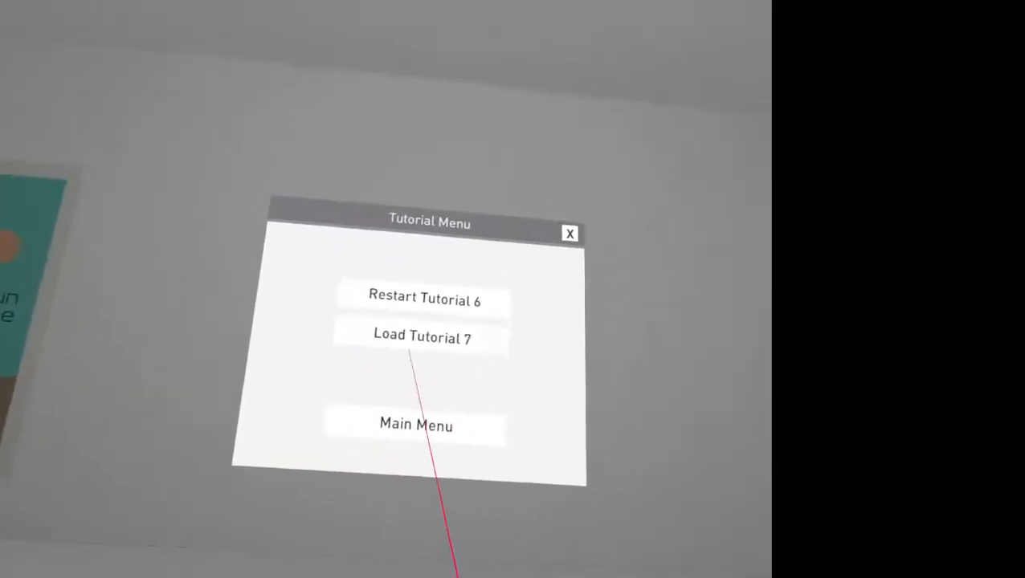
# - Select 'Load Tutorial 7' in the Tutorial Menu
pyautogui.click(423, 336)
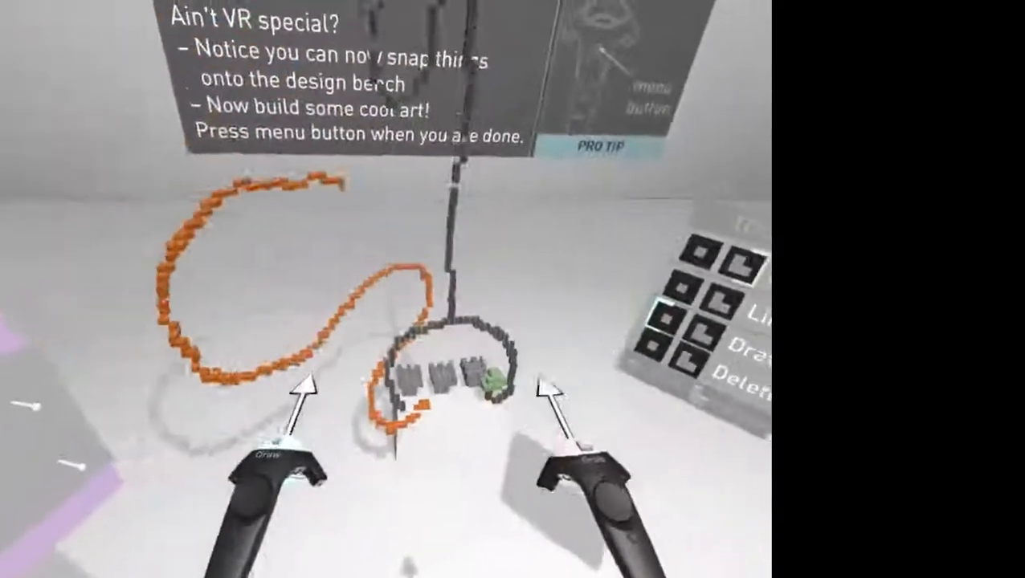
# - Finish the orange and dark voxel art and bring up the tutorial menu
pyautogui.press('menu')
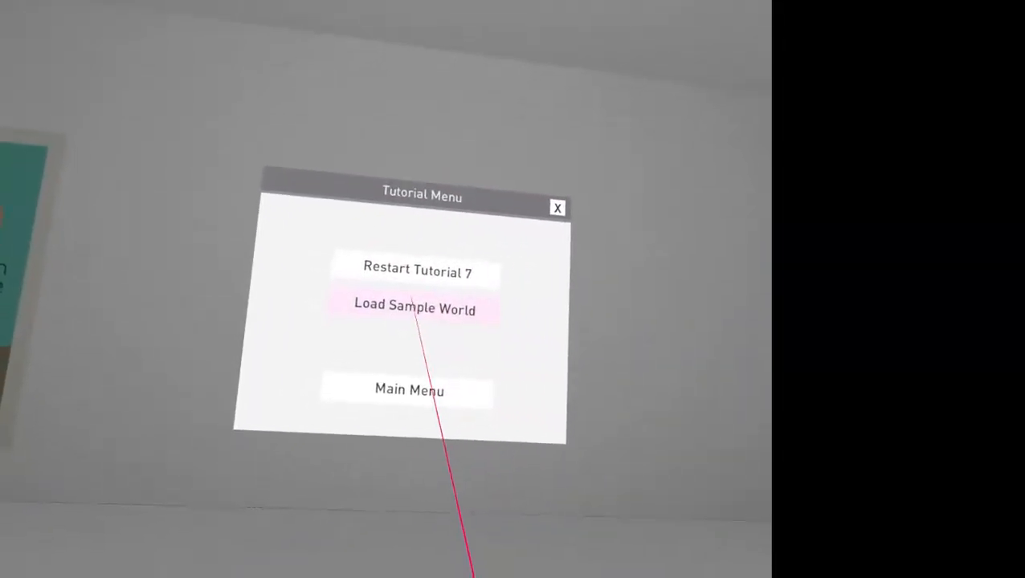
# - Leave the tutorial by loading the Sample World from the Tutorial Menu
pyautogui.click(415, 307)
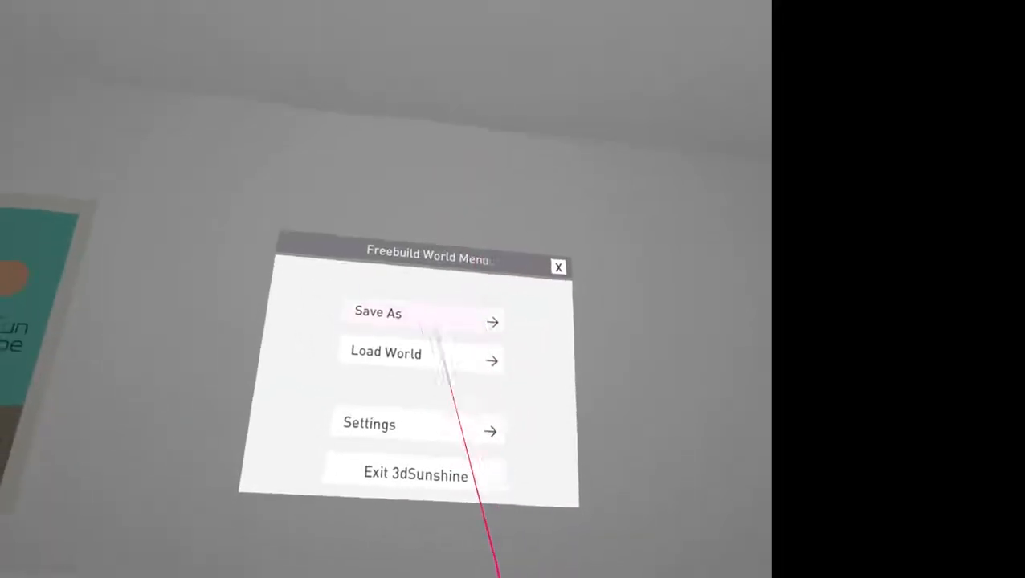
# - Choose the New World Minecraft save, then cancel the backup warning
pyautogui.click(386, 353)
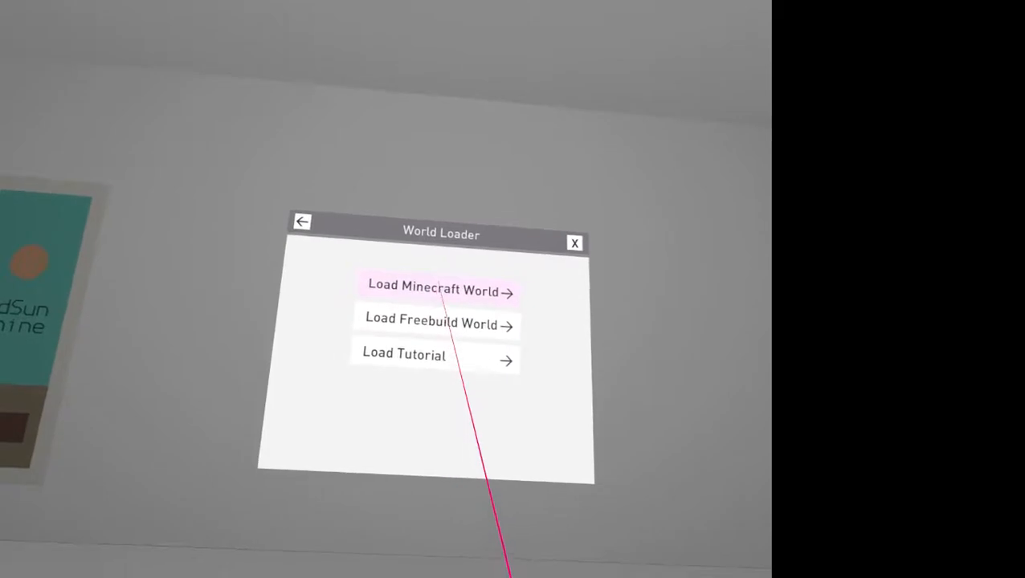
pyautogui.click(432, 290)
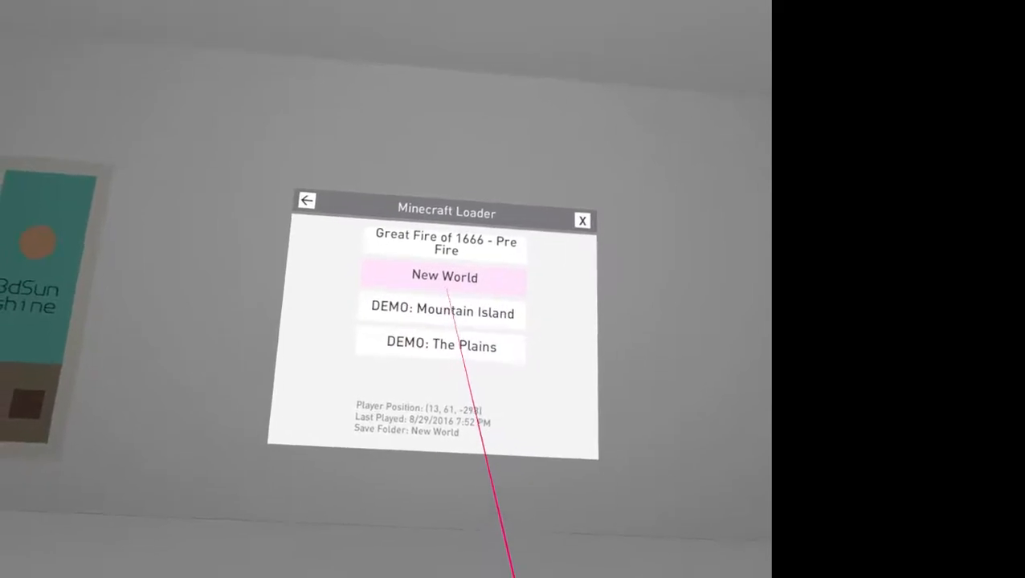
pyautogui.click(444, 277)
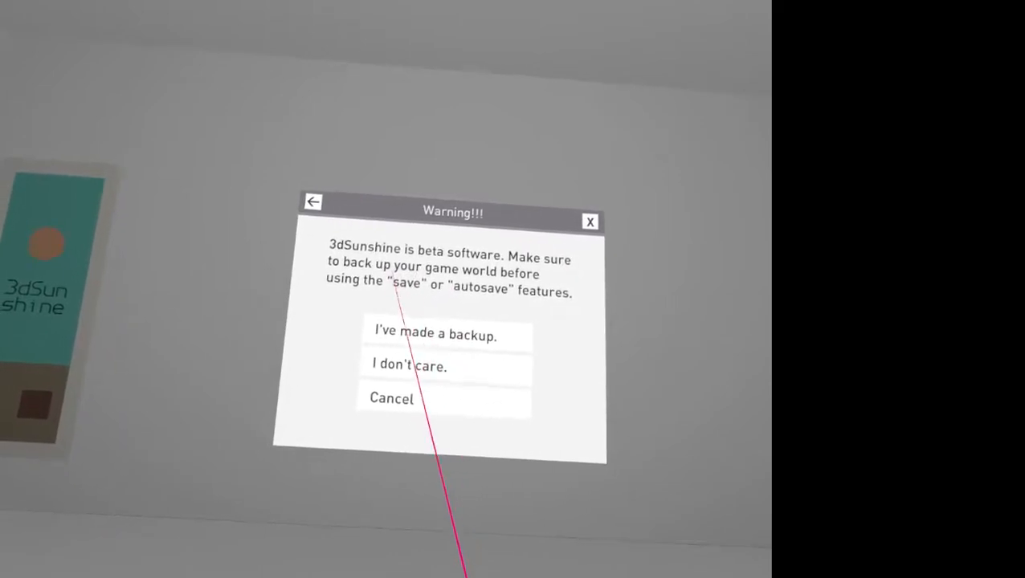
pyautogui.click(434, 335)
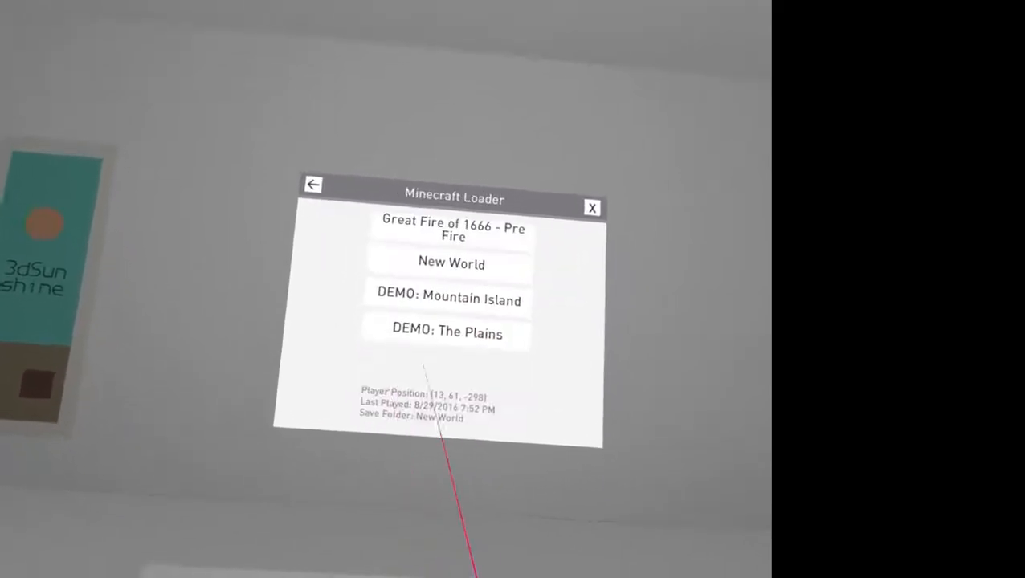
# - Browse the sound settings, then return to the saved Minecraft worlds
pyautogui.click(313, 184)
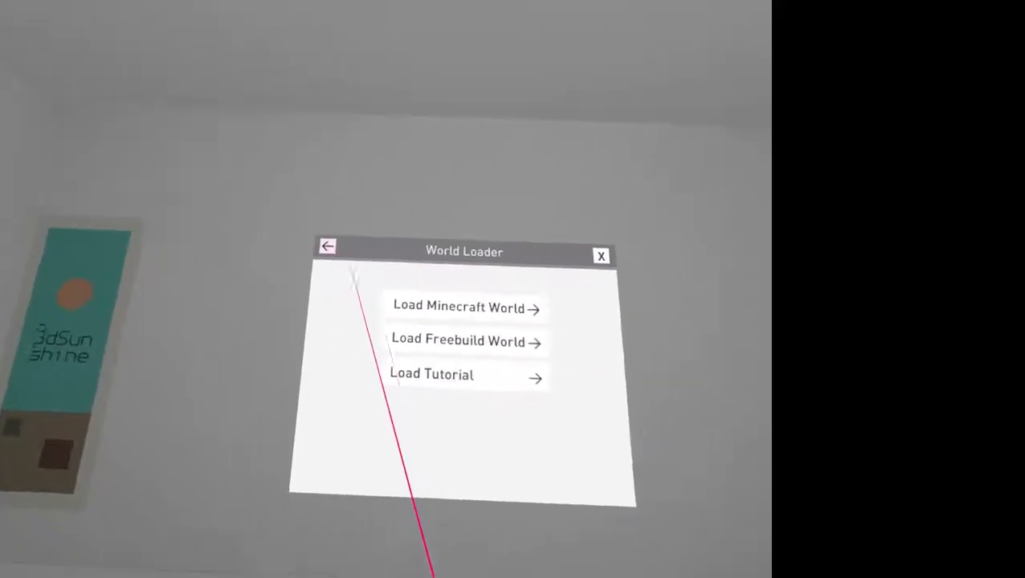
pyautogui.click(327, 246)
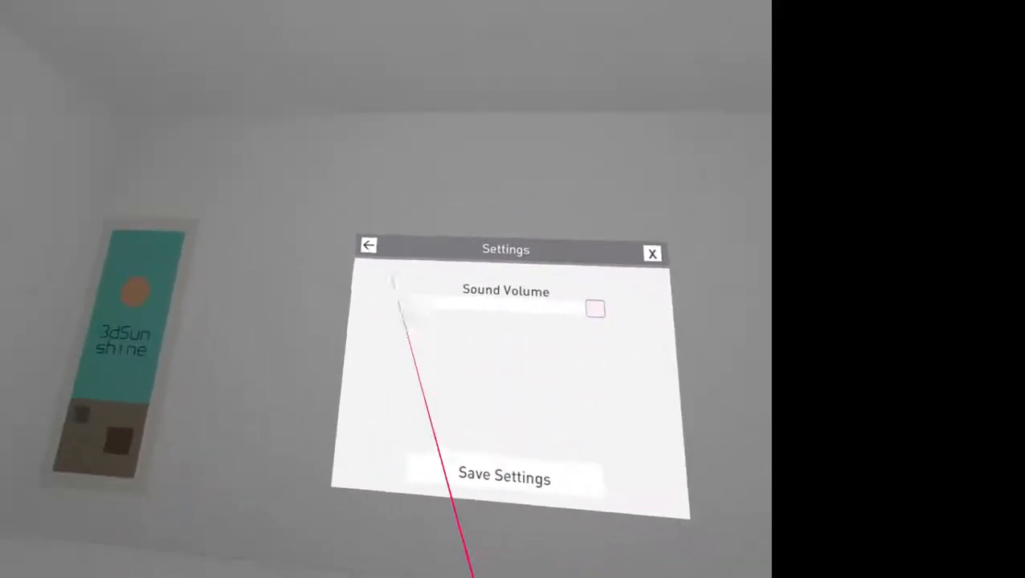
pyautogui.click(368, 245)
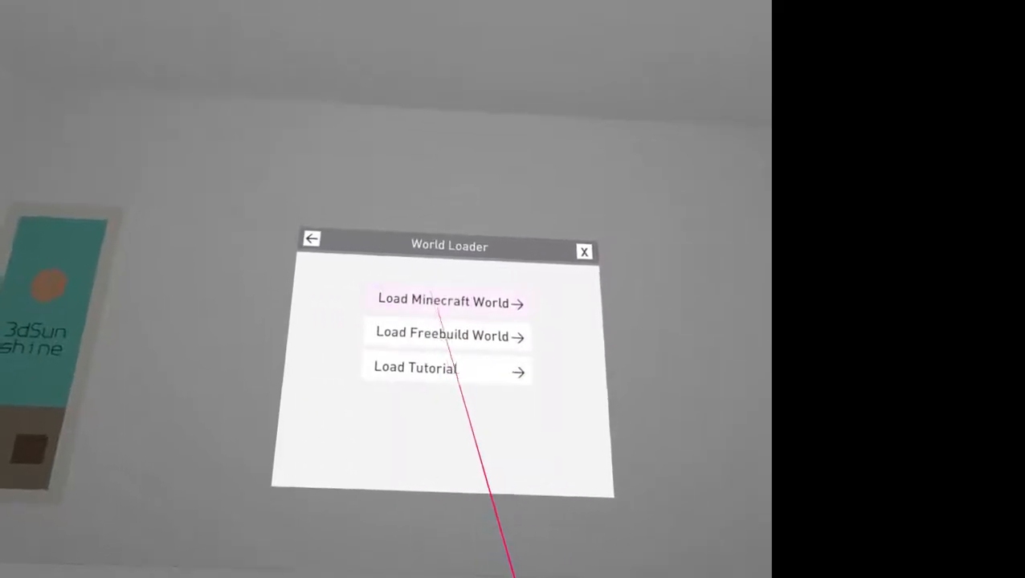
pyautogui.click(443, 301)
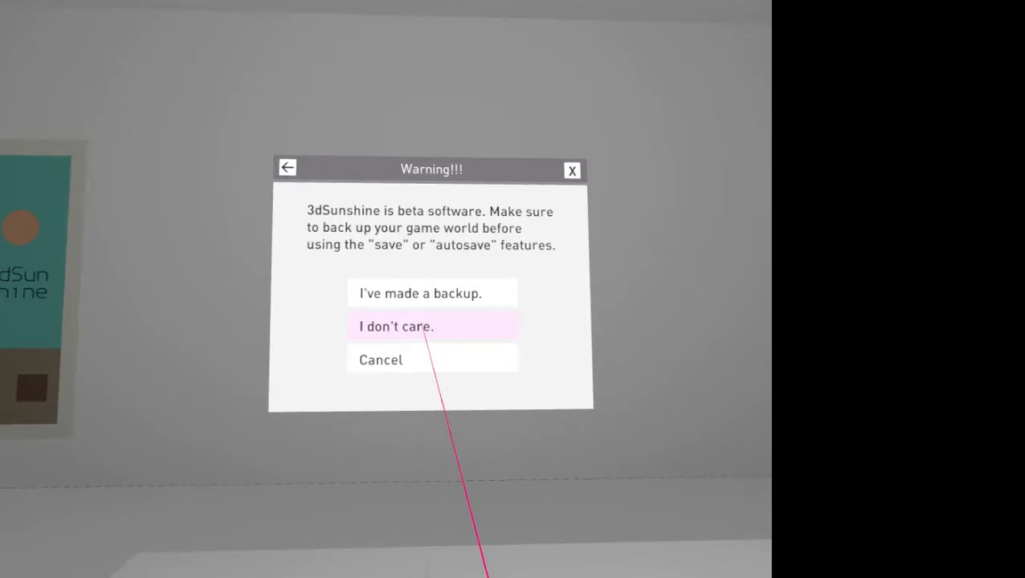
pyautogui.click(395, 326)
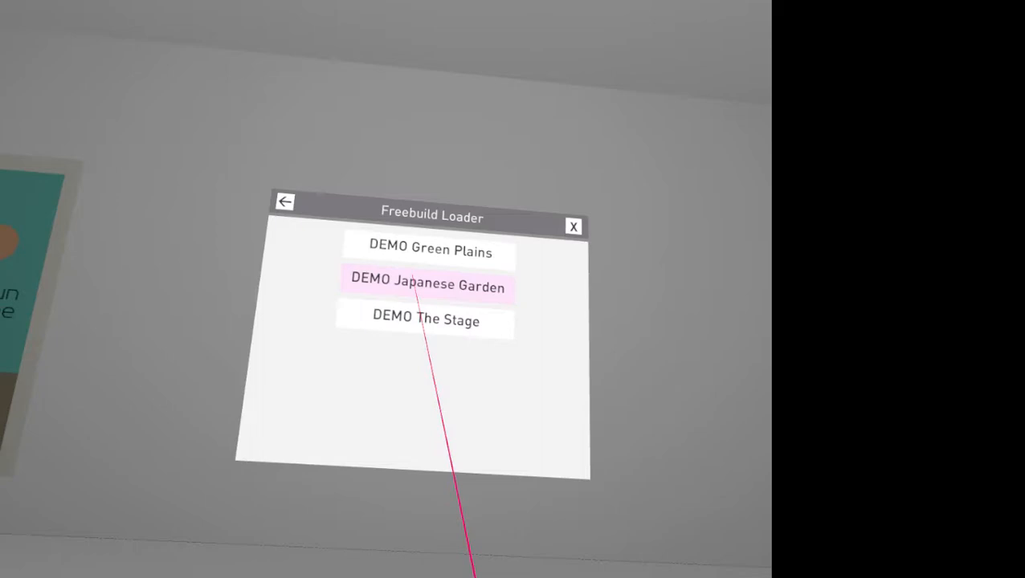
# - Load DEMO Japanese Garden from the Freebuild Loader
pyautogui.click(427, 286)
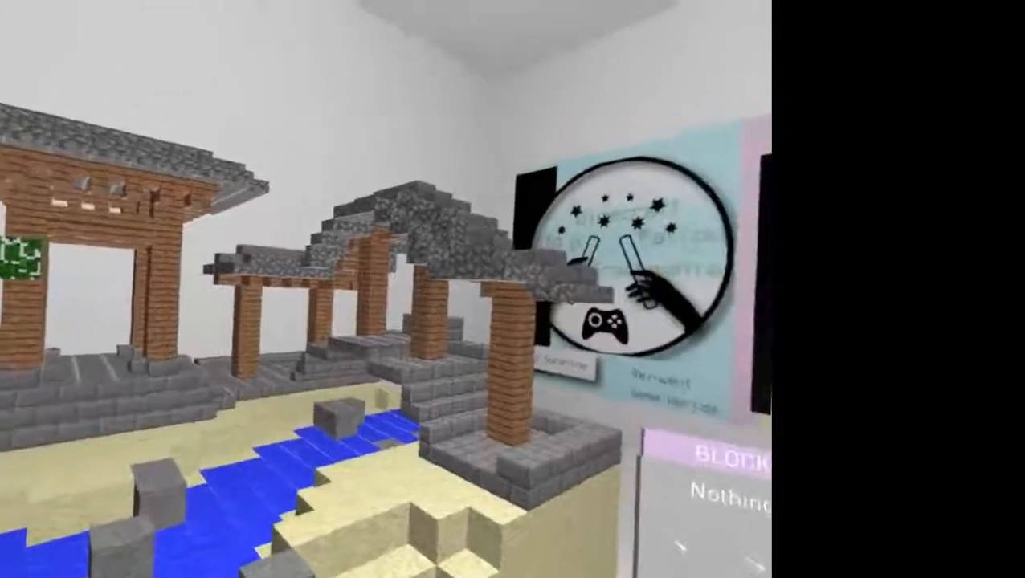
pyautogui.moveTo(512, 289)
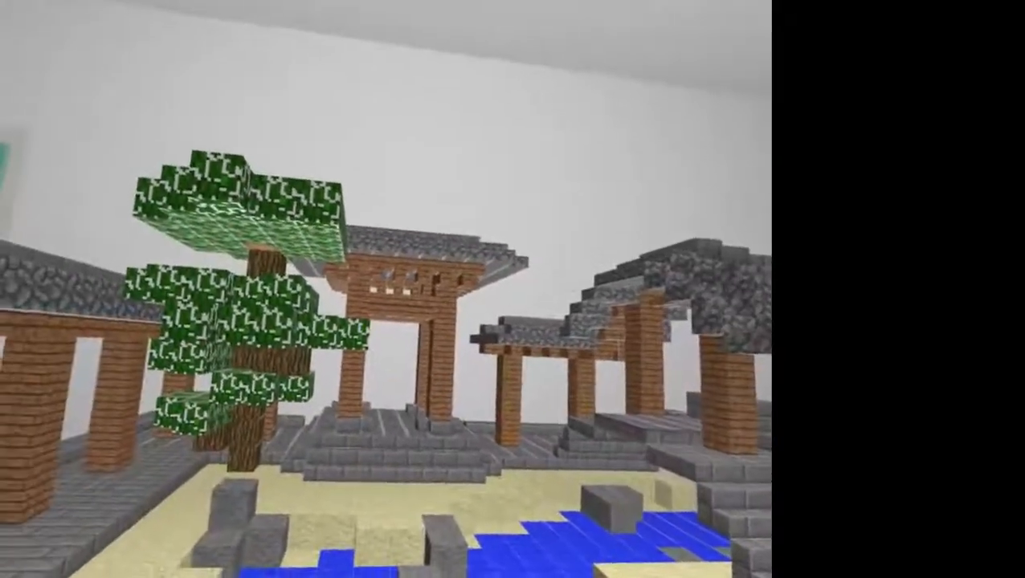